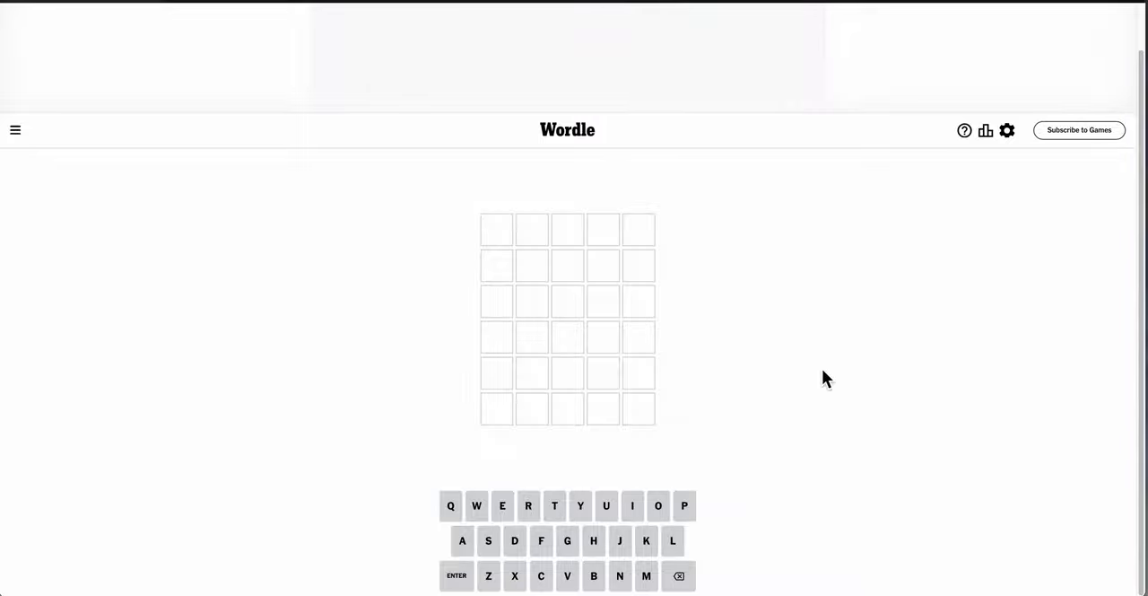
Enter POINT as the first guess.
text(POINT)
text(BRAKE)
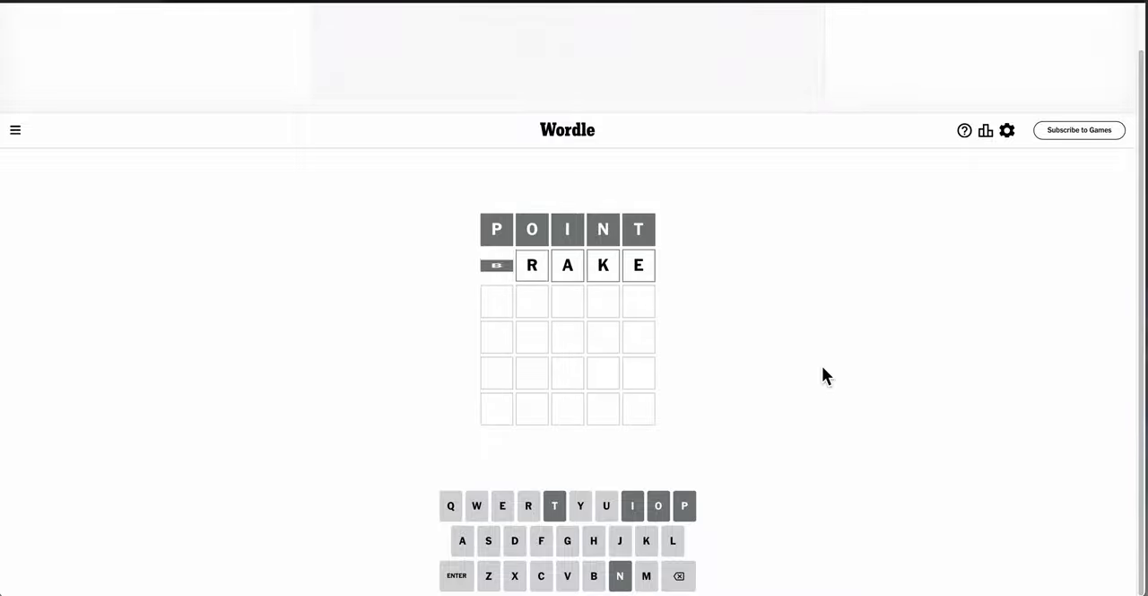
Submit BRAKE as the second guess.
key(Enter)
text(SURG)
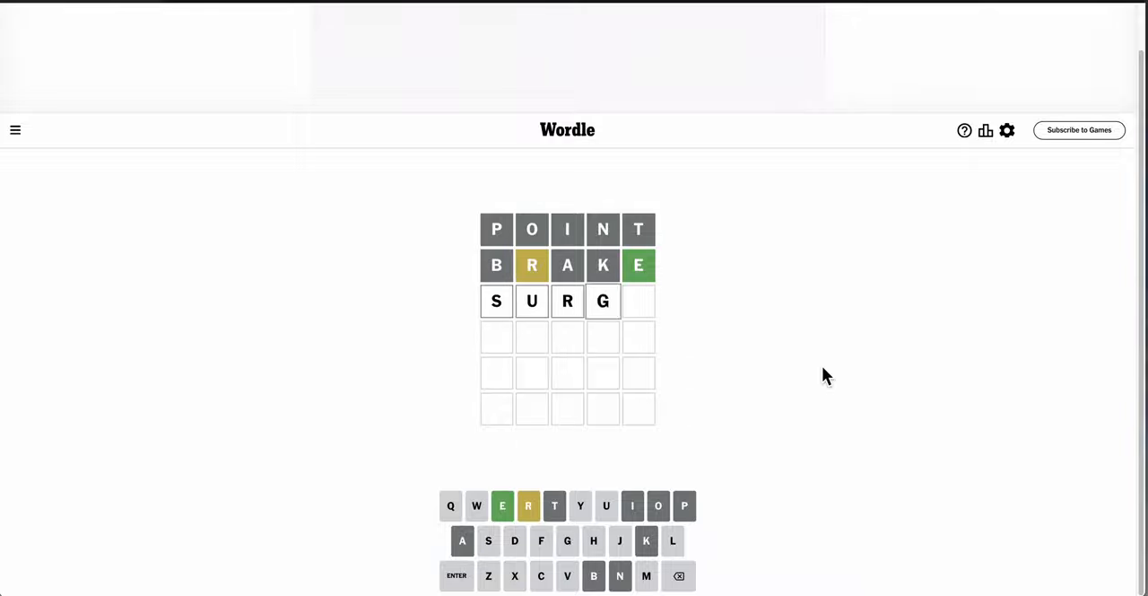
text(E)
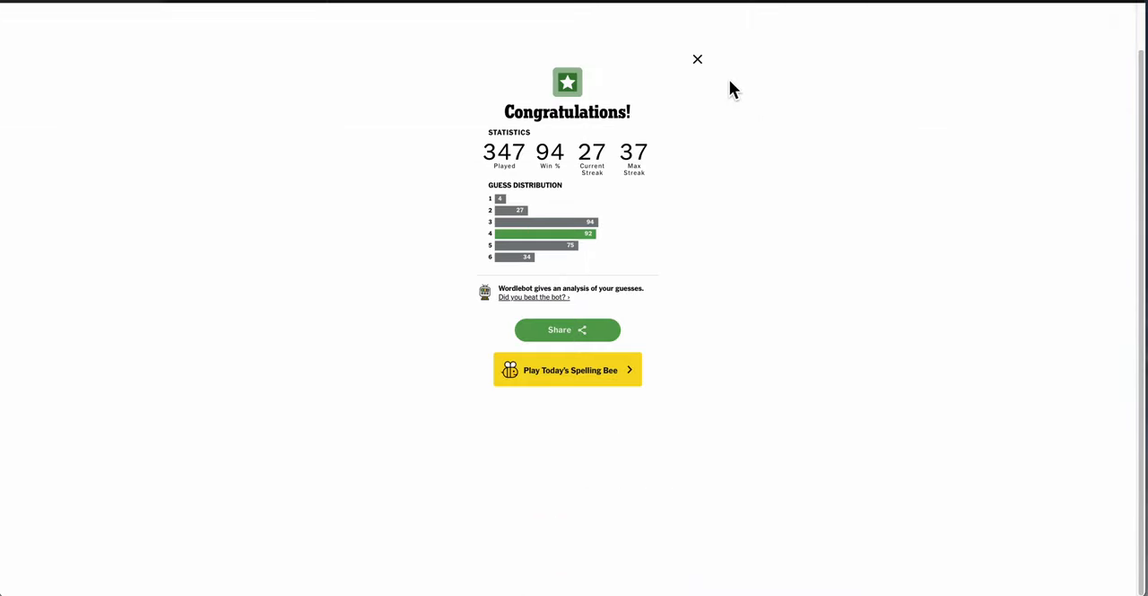
Close the Congratulations statistics popup to return to the solved board.
click(698, 59)
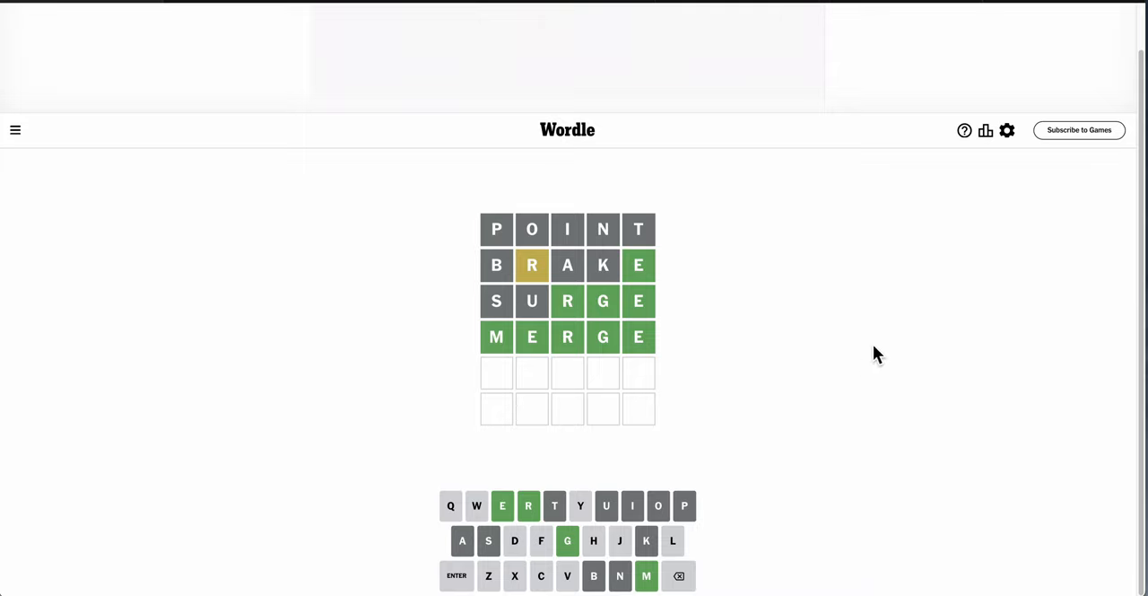